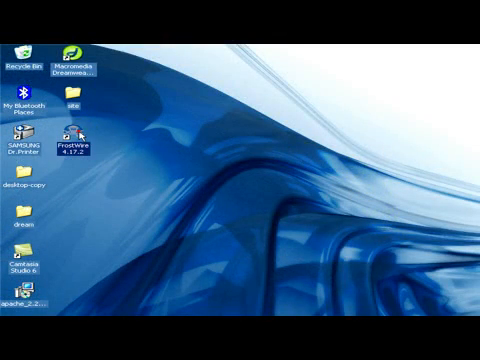
Launch FrostWire 4.17.2 from its desktop shortcut to bring up the splash screen.
double_click(77, 135)
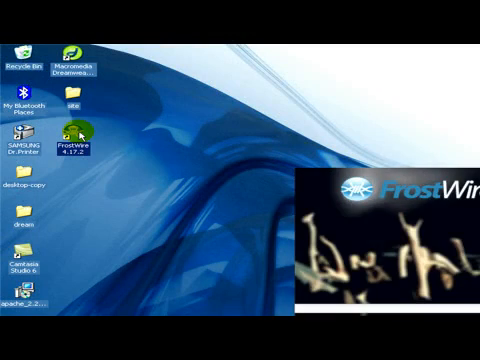